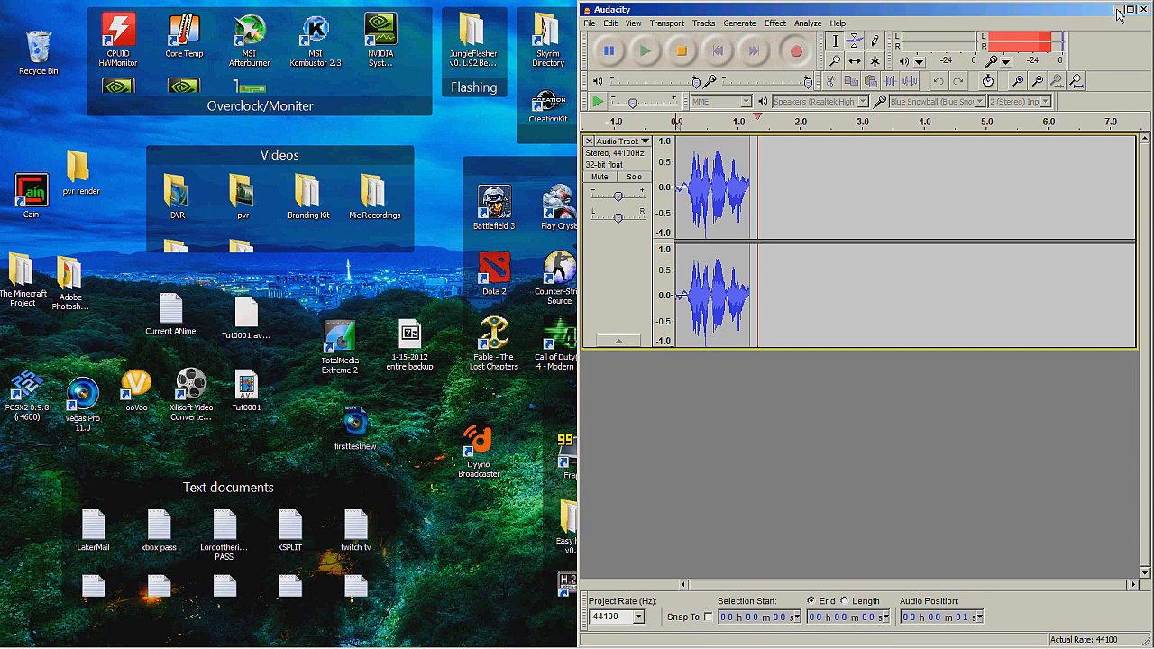
# Close the Audacity window to uncover the desktop and its icon fences.
pyautogui.click(1130, 9)
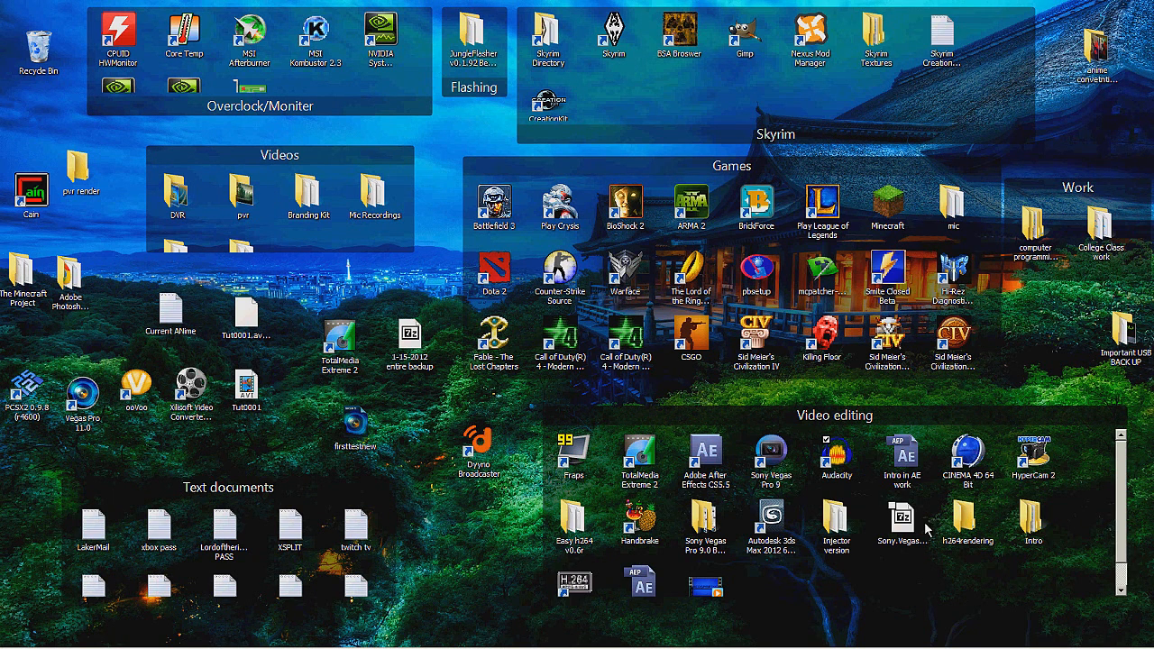
pyautogui.click(903, 520)
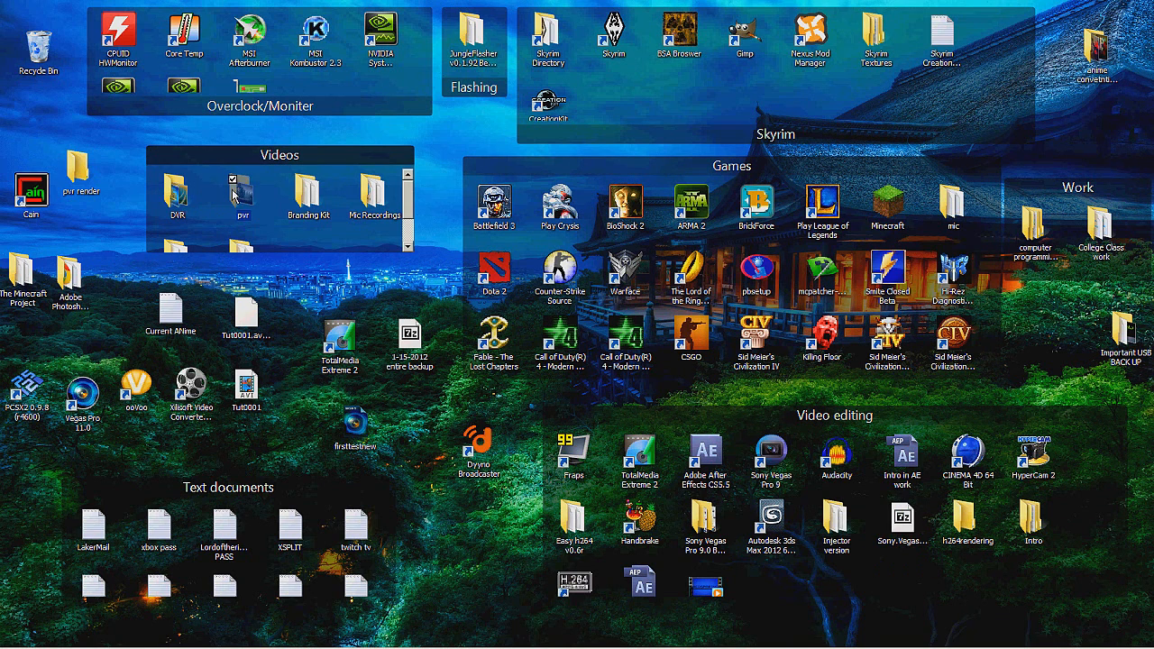
# Open the pvr folder with the 167 MB TS recording and move its window aside.
pyautogui.doubleClick(240, 194)
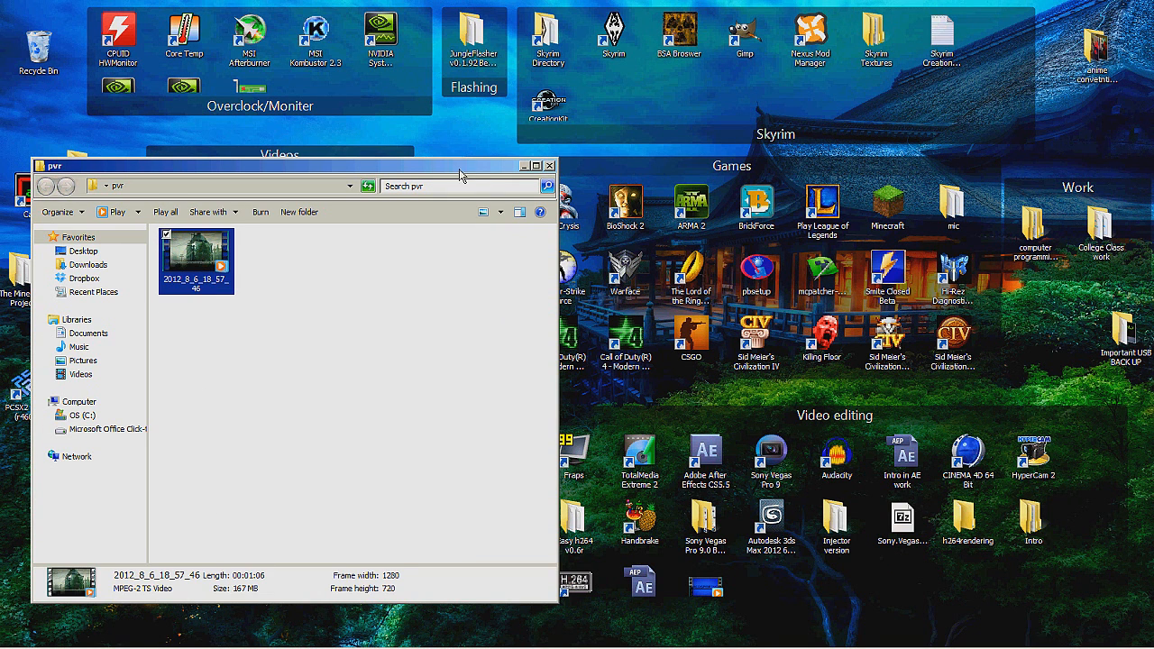
pyautogui.moveTo(437, 169)
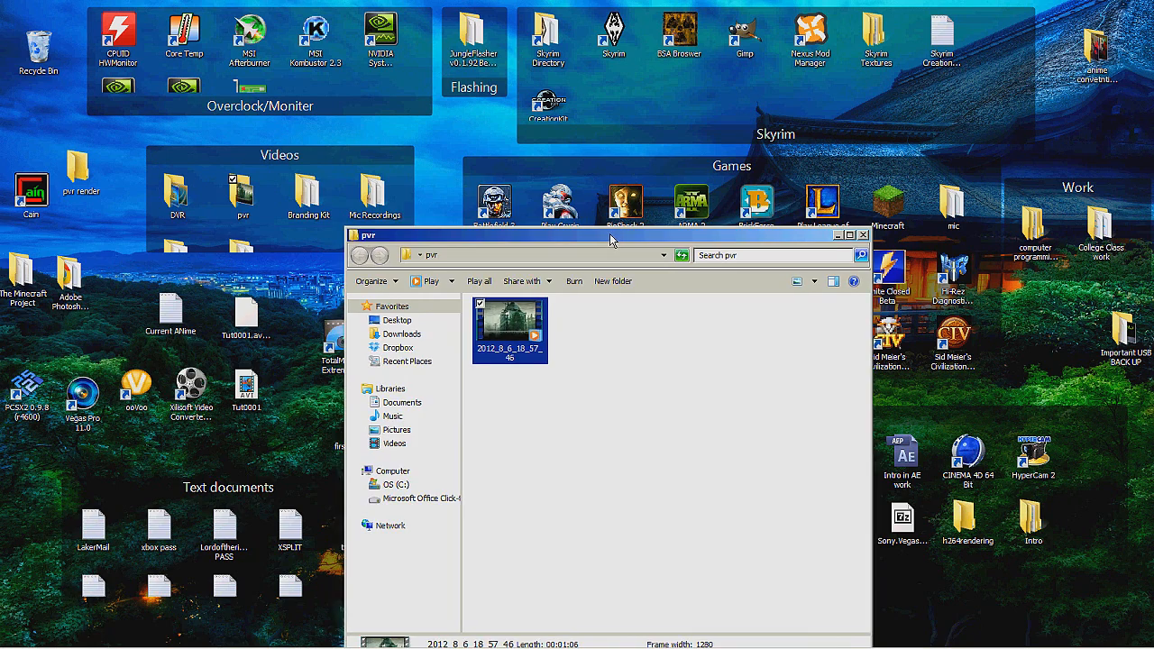
pyautogui.moveTo(608, 235); pyautogui.dragTo(329, 164)
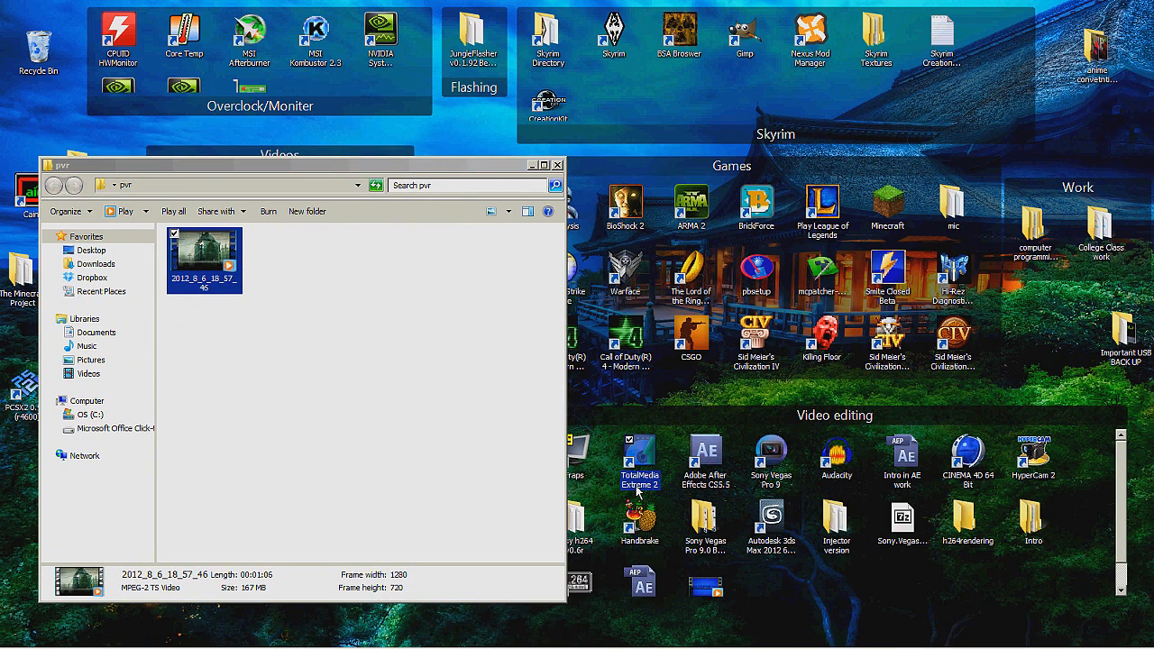
pyautogui.moveTo(630, 483)
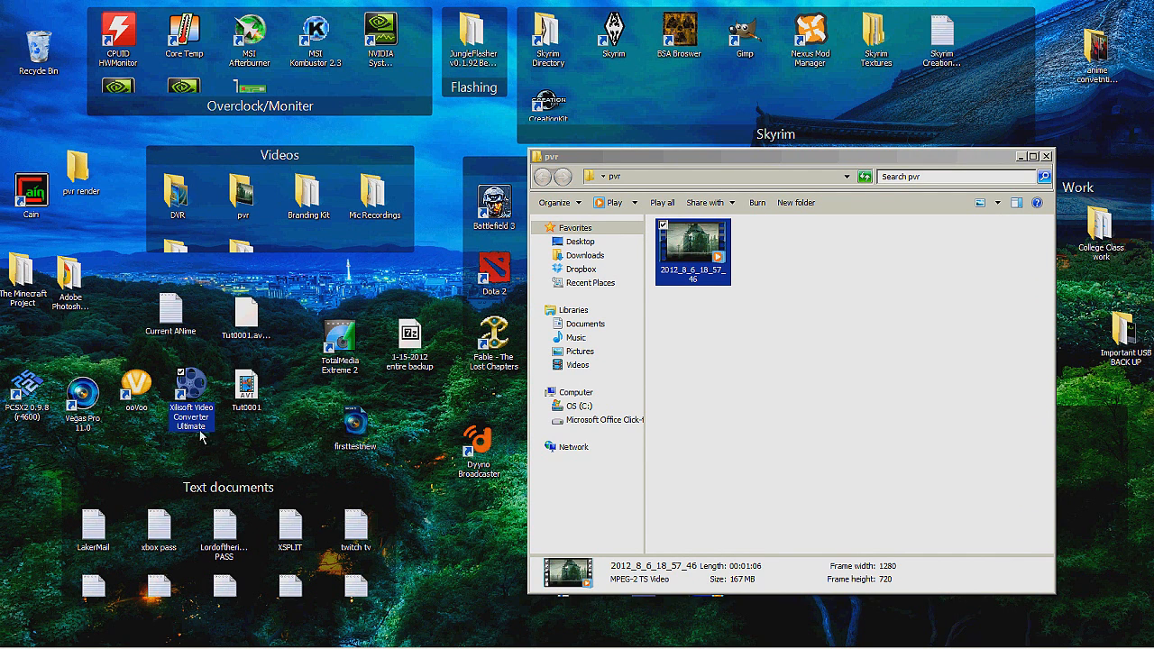
pyautogui.moveTo(185, 414)
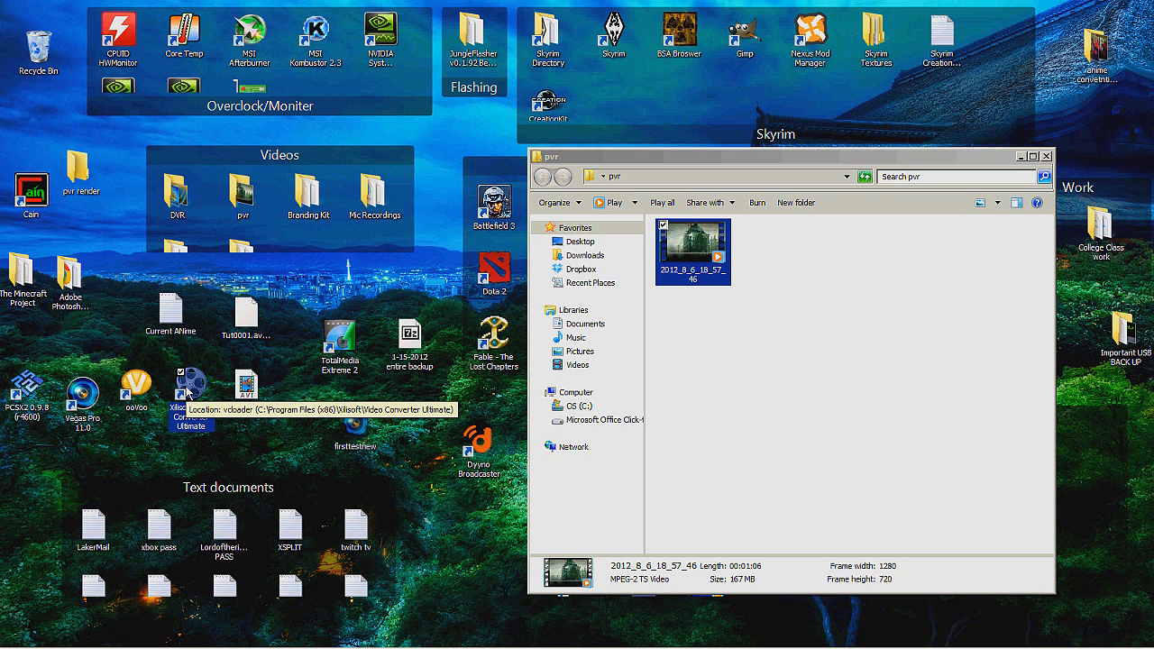
pyautogui.moveTo(209, 439)
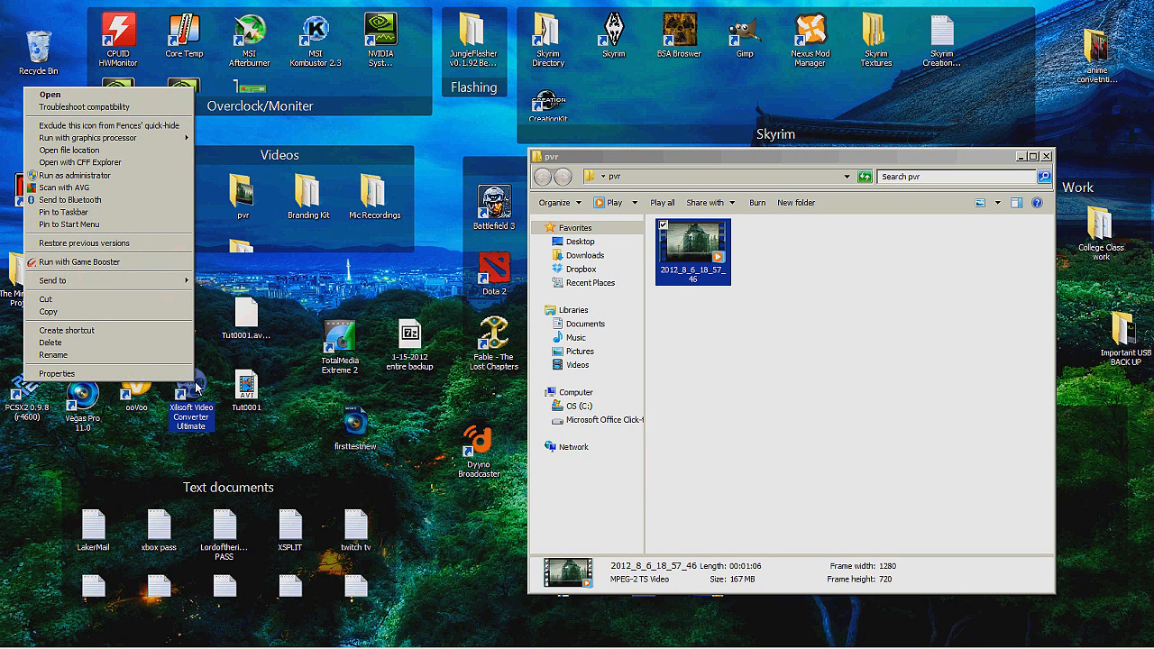
pyautogui.moveTo(86, 94)
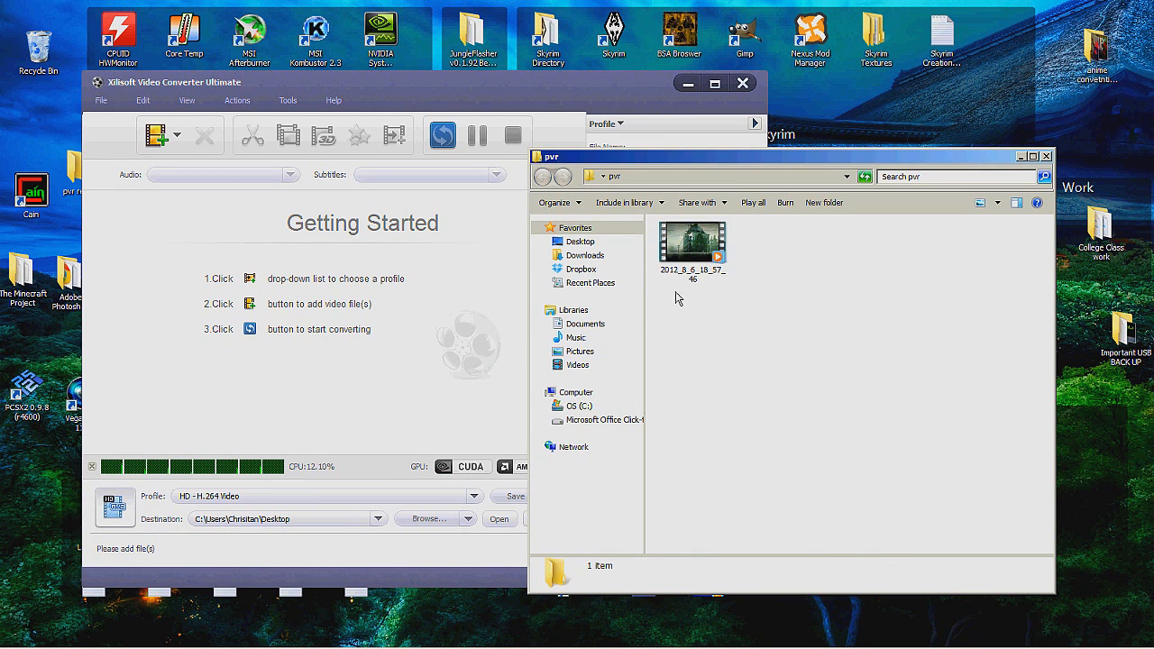
# Load the 2012_8_6_18_57_46 .ts recording from pvr into the converter.
pyautogui.click(692, 241)
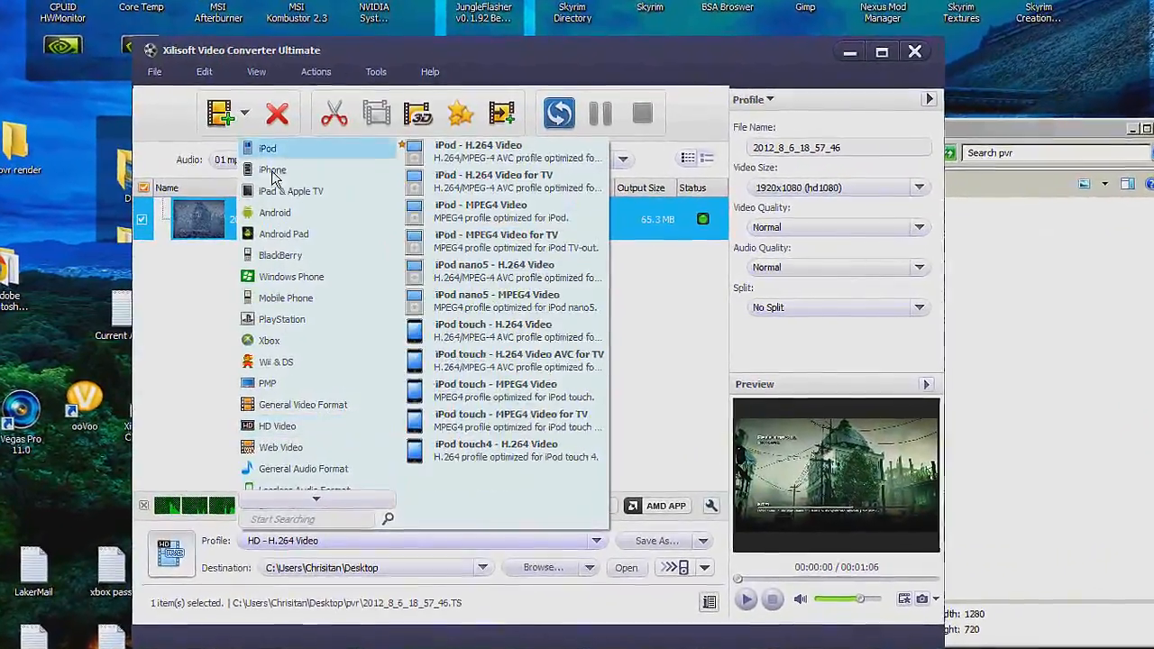
# Pick HD - H.264 Video from the HD Video profile category.
pyautogui.click(277, 426)
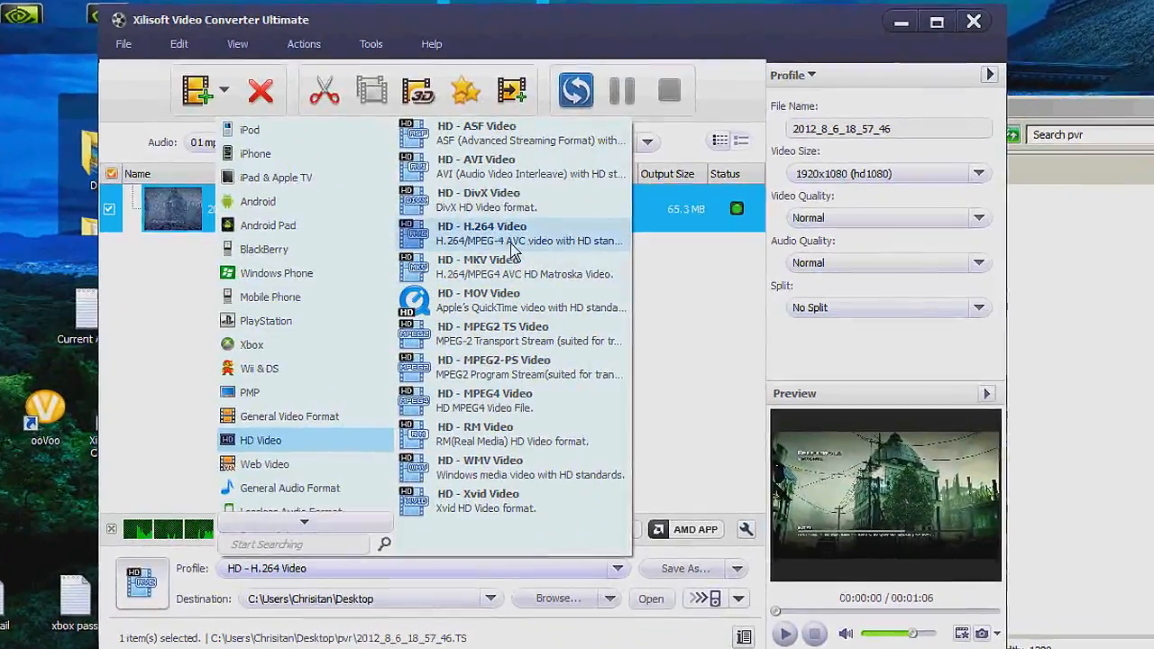
pyautogui.moveTo(482, 236)
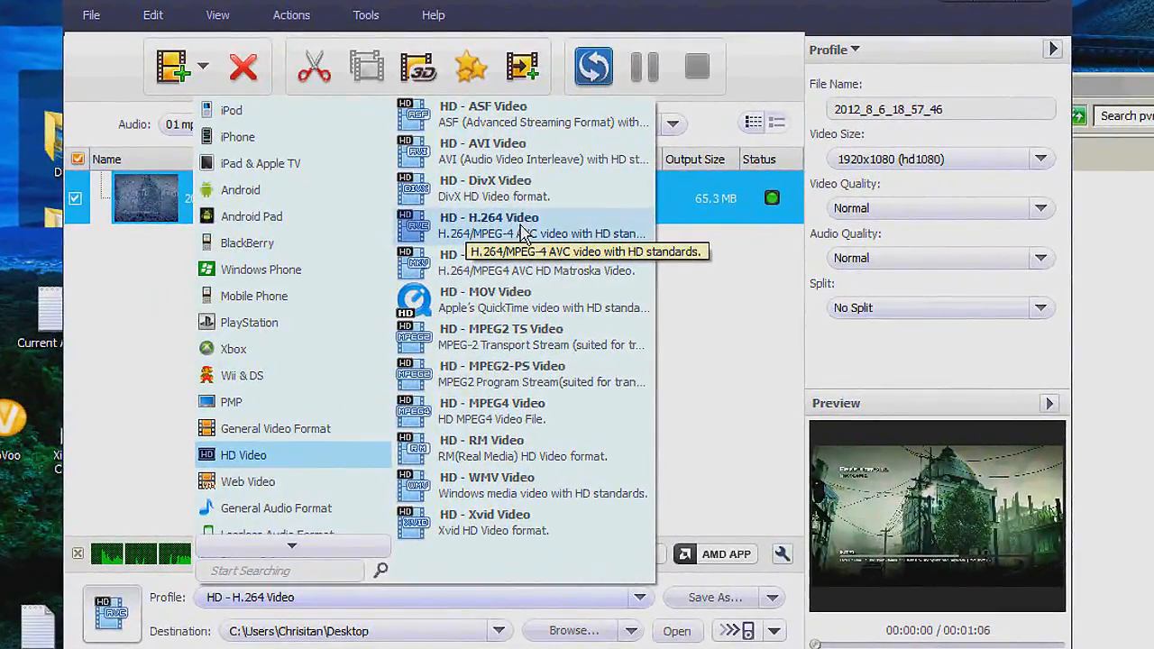
pyautogui.click(489, 225)
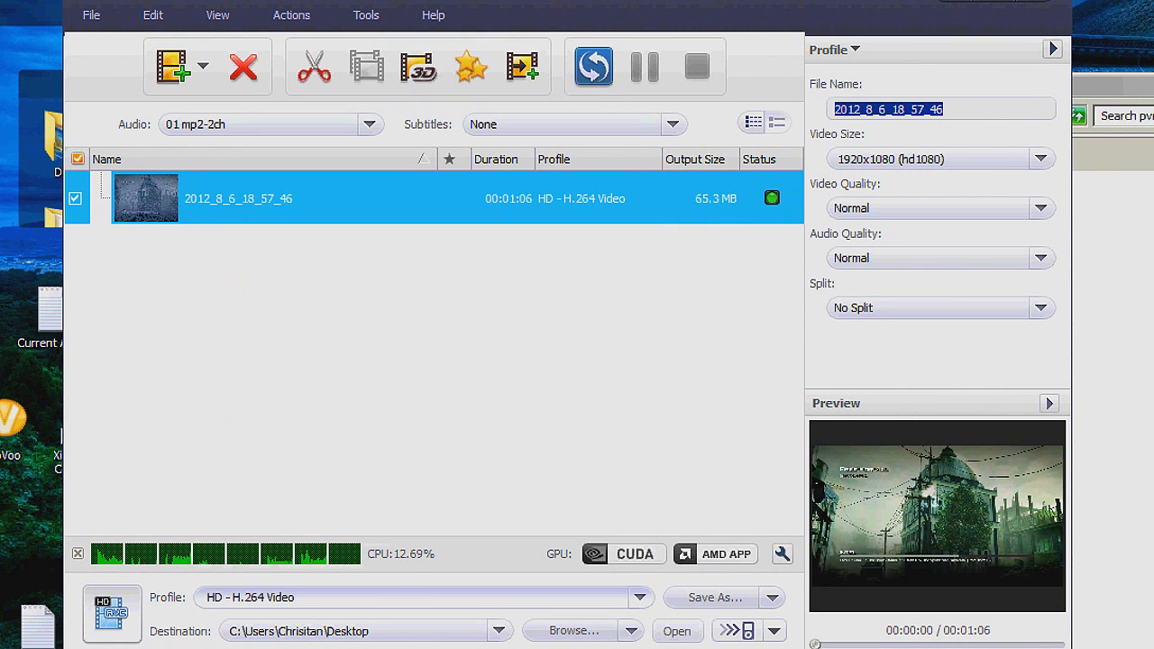
# Name the output 'Dvr TUT' and set video quality to High (Larger file size).
pyautogui.write('Dvr TU')
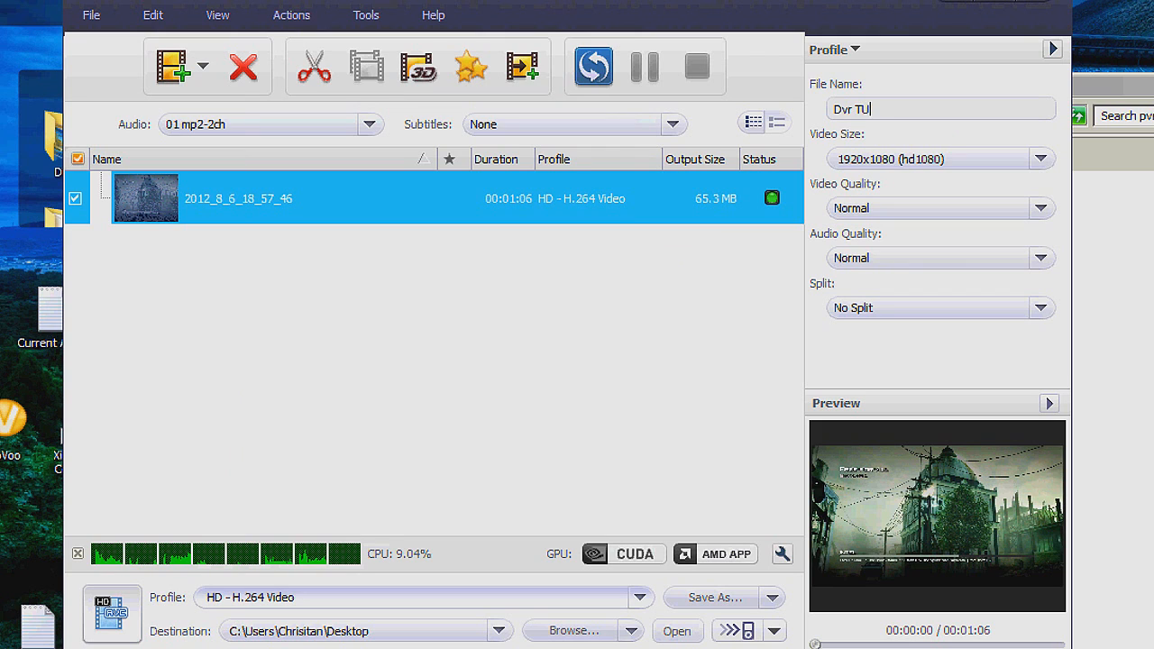
pyautogui.write('T')
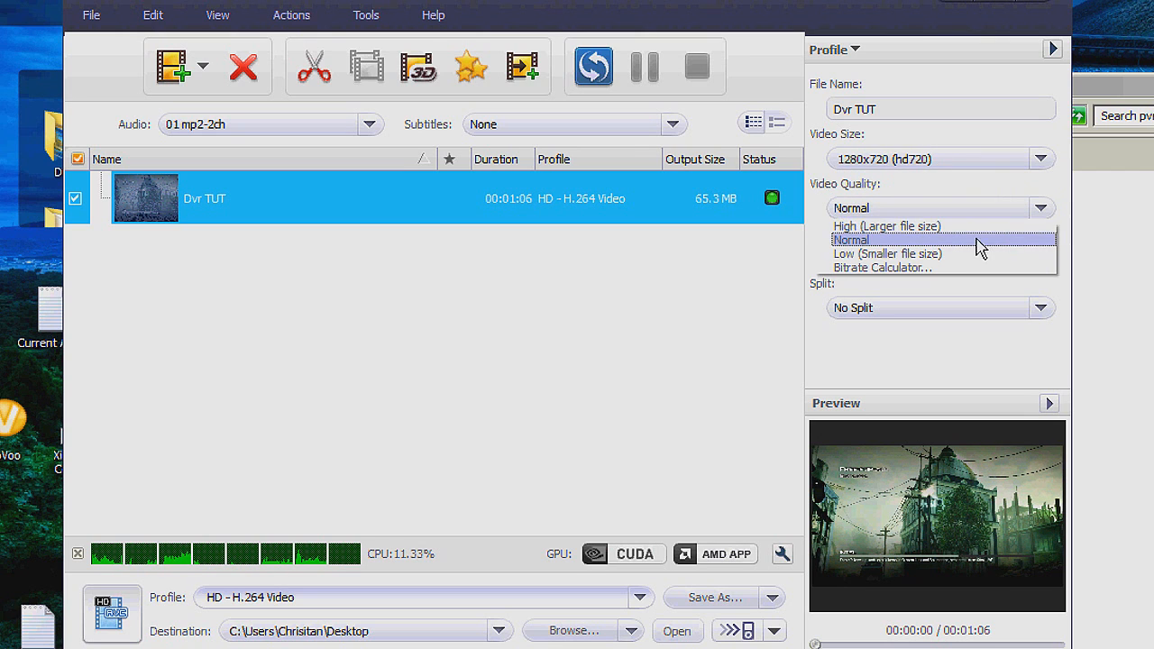
pyautogui.moveTo(884, 225)
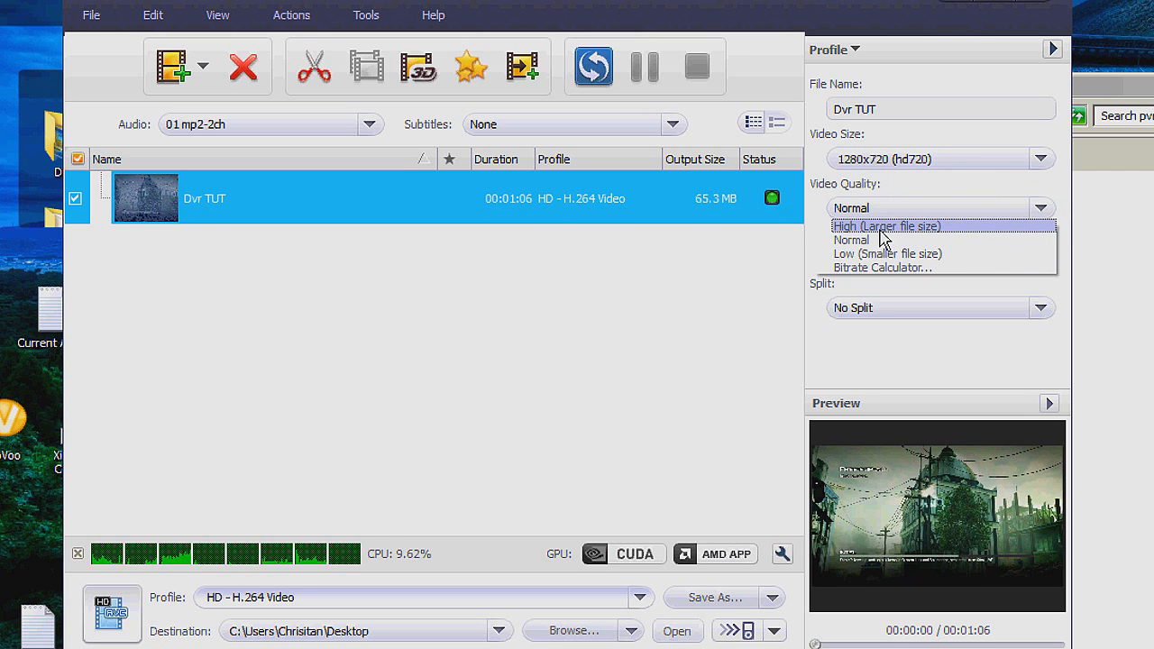
pyautogui.click(885, 225)
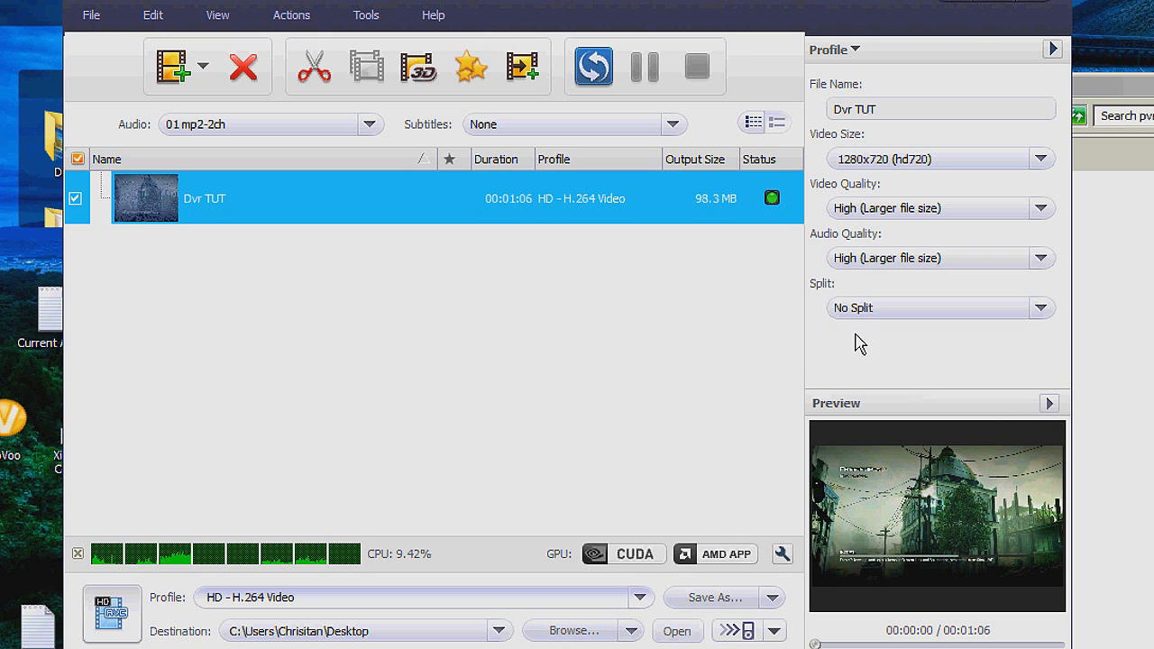
pyautogui.moveTo(922, 184)
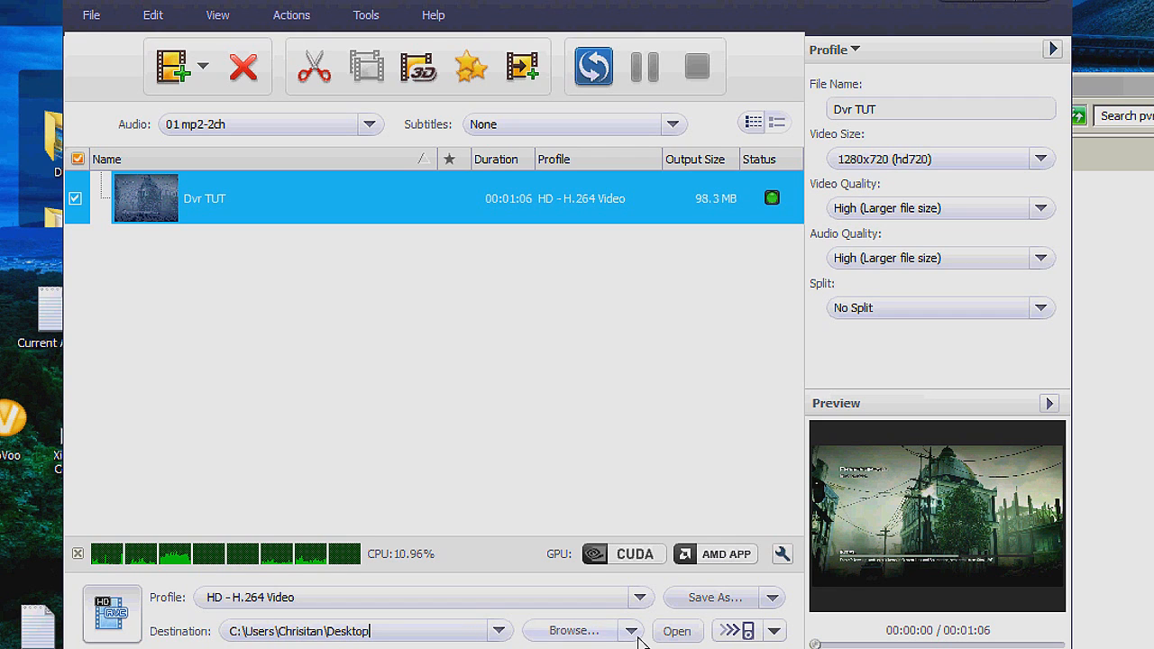
pyautogui.moveTo(482, 225)
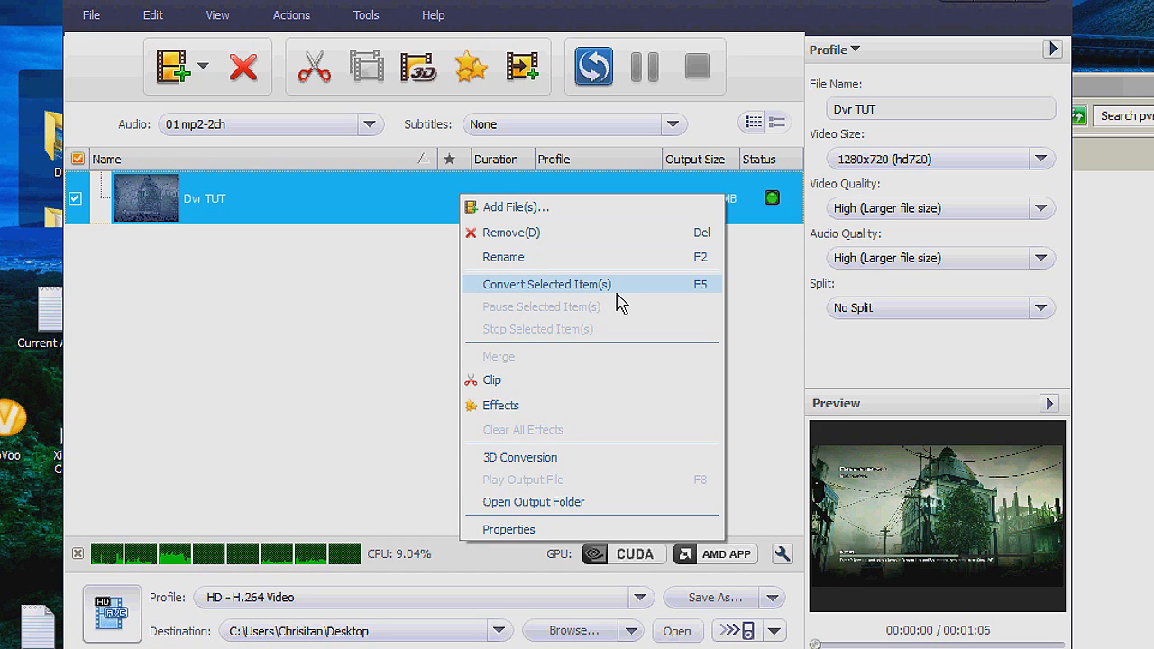
pyautogui.moveTo(620, 303)
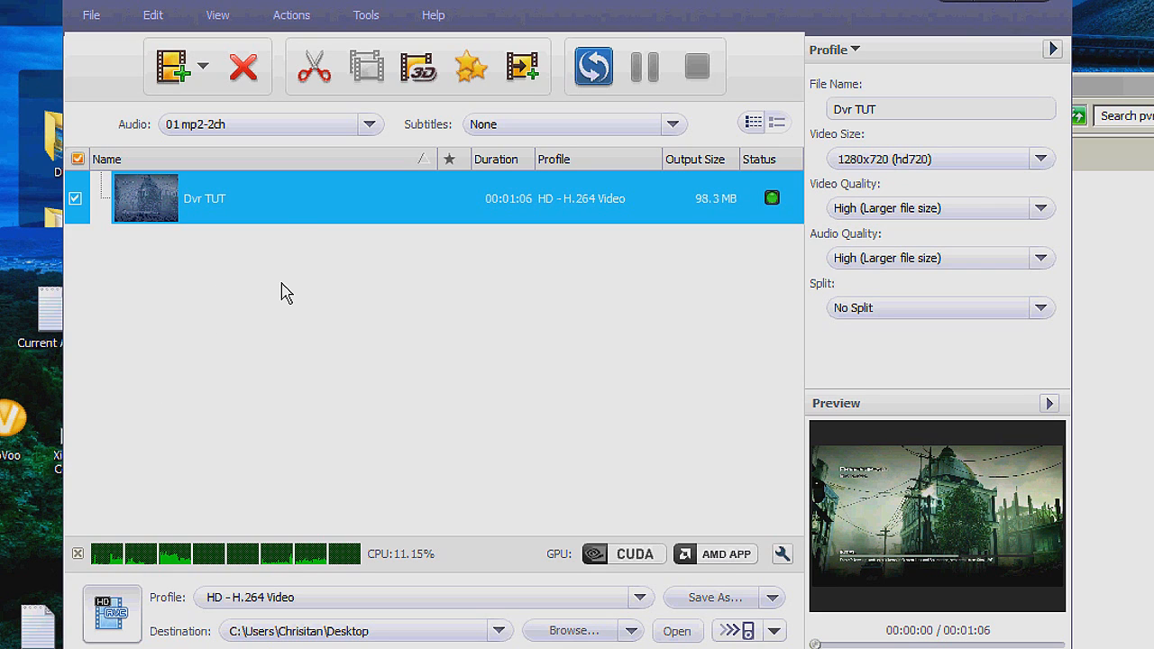
pyautogui.moveTo(297, 181)
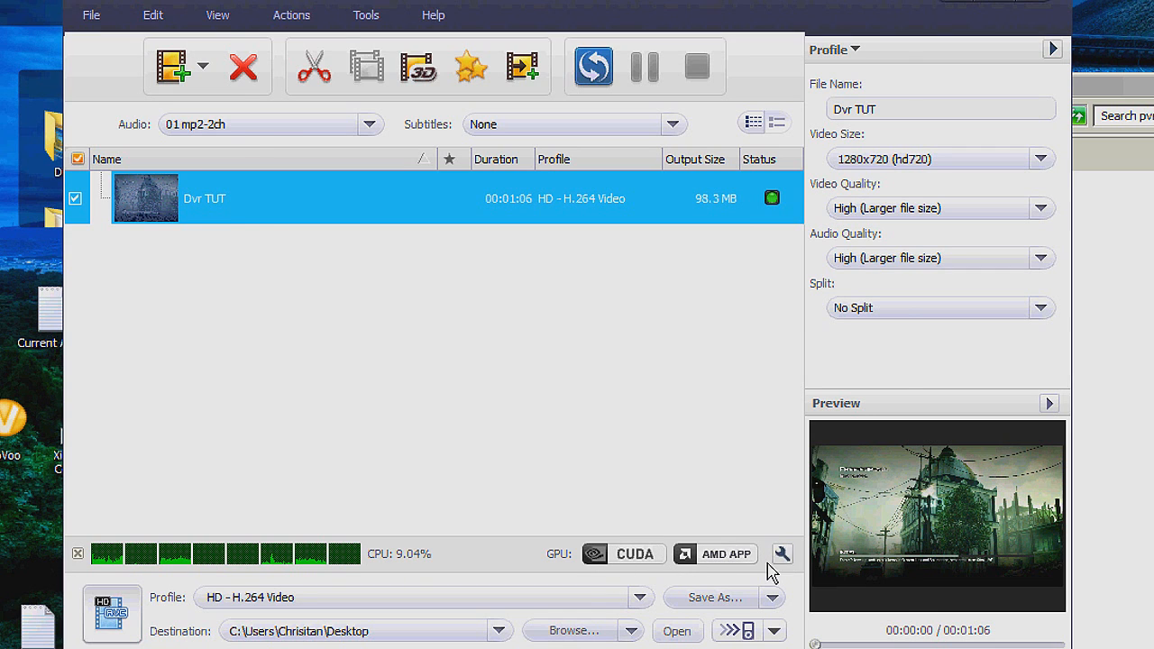
pyautogui.click(782, 553)
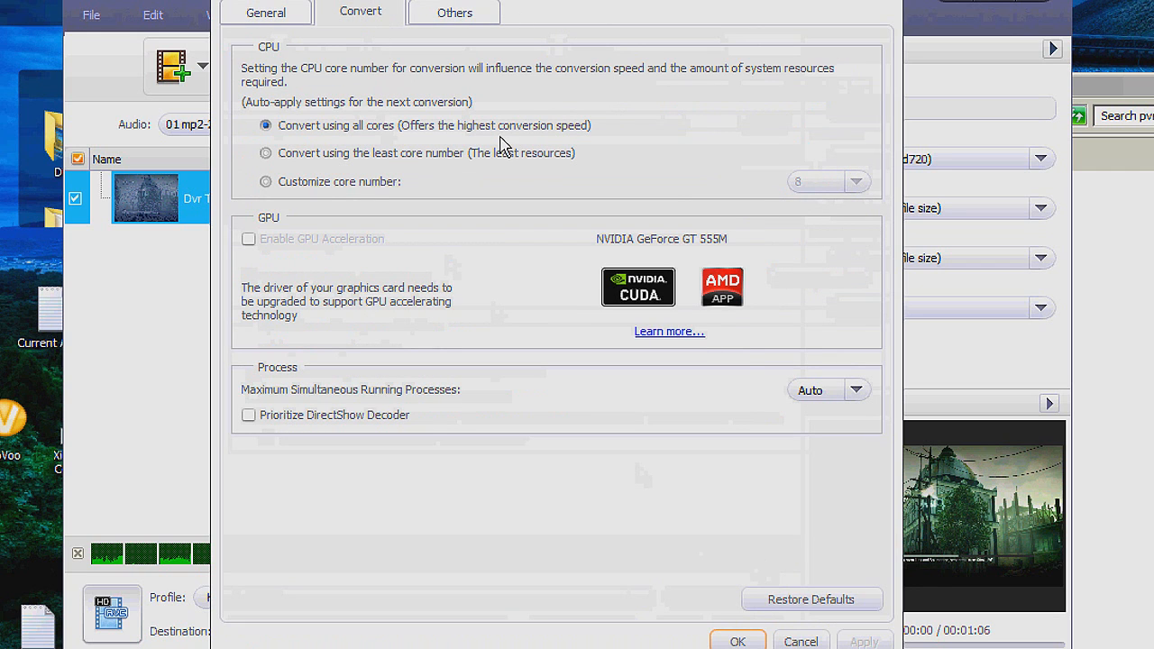
pyautogui.moveTo(688, 254)
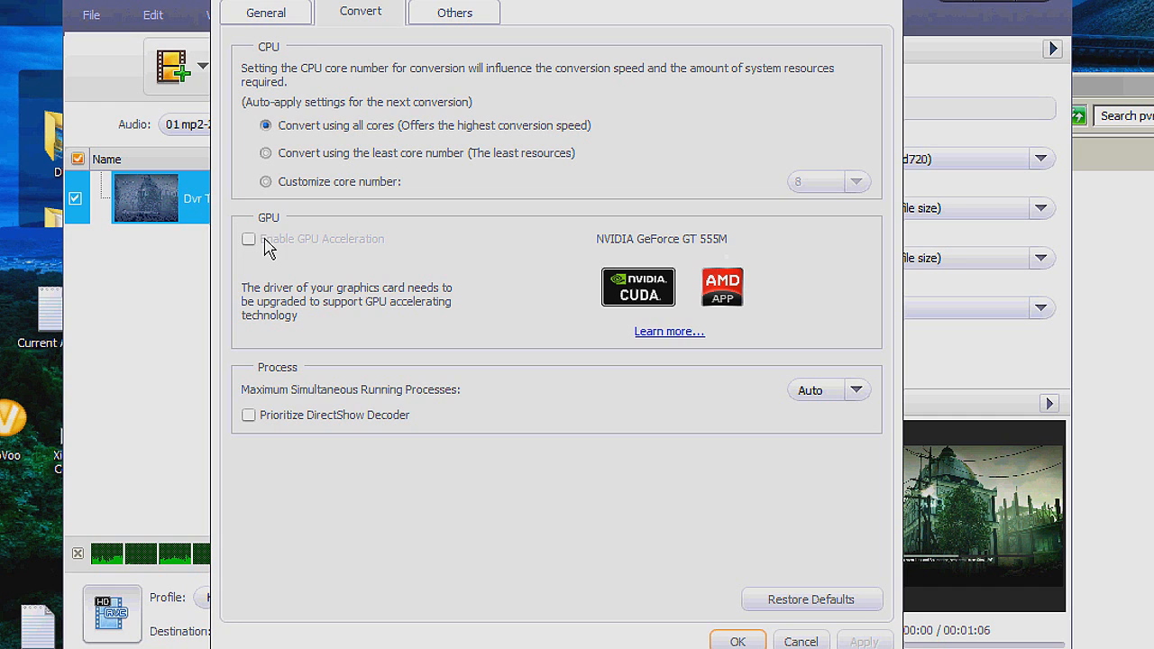
pyautogui.click(738, 641)
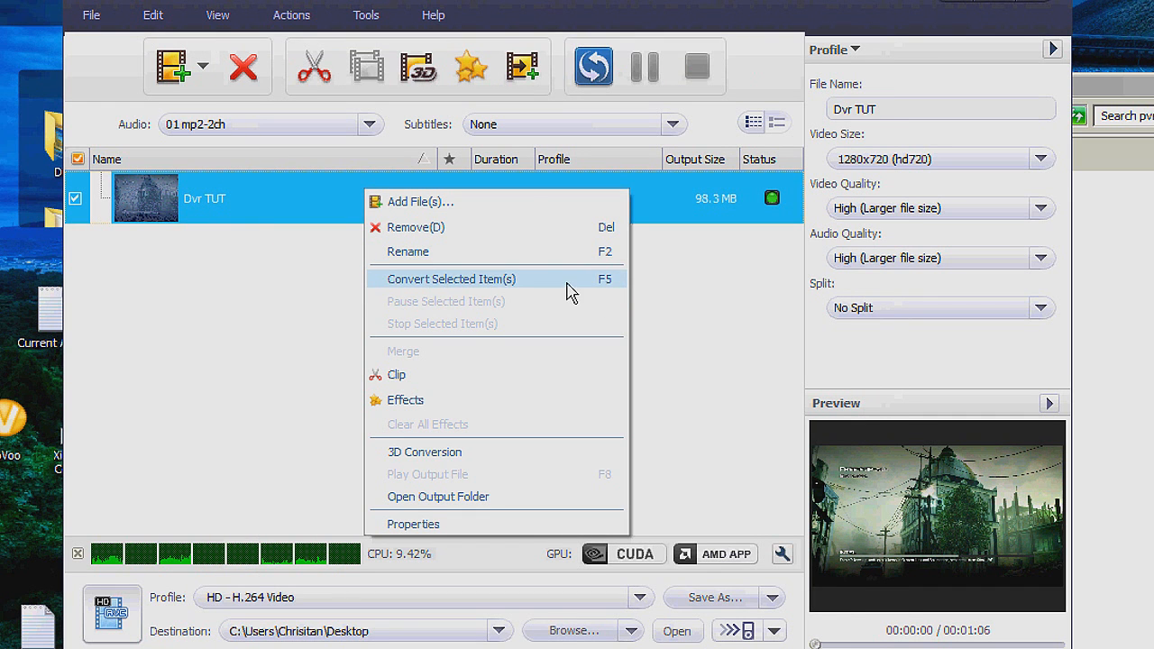
pyautogui.moveTo(473, 291)
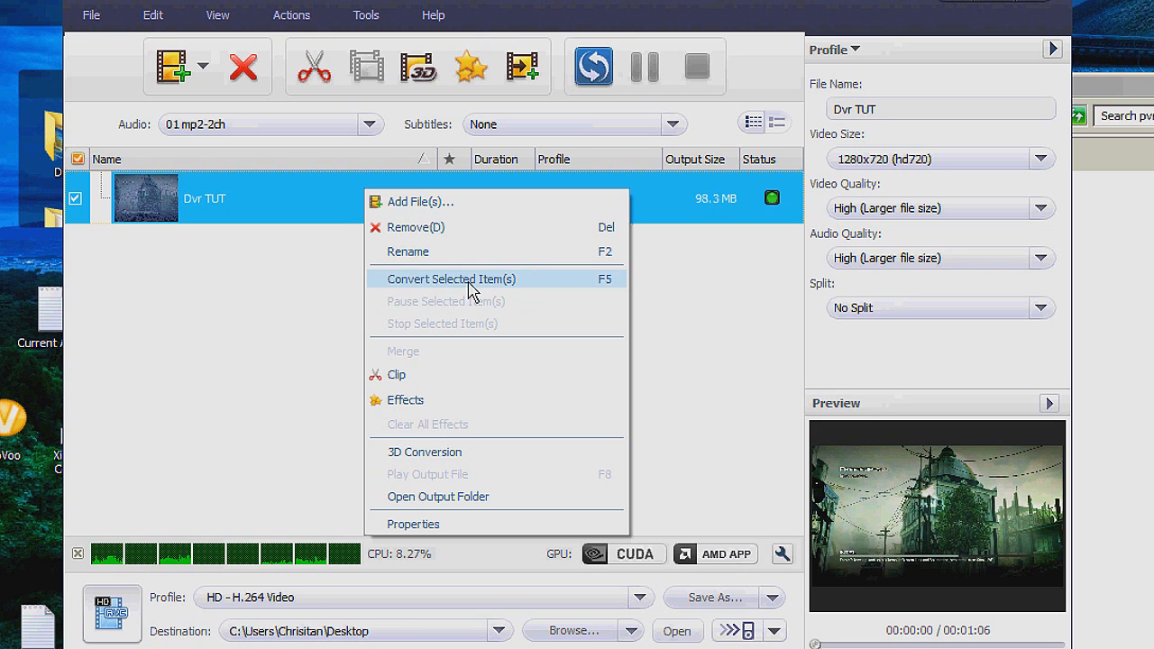
# Convert the selected Dvr TUT item to produce the H.264 file.
pyautogui.click(451, 278)
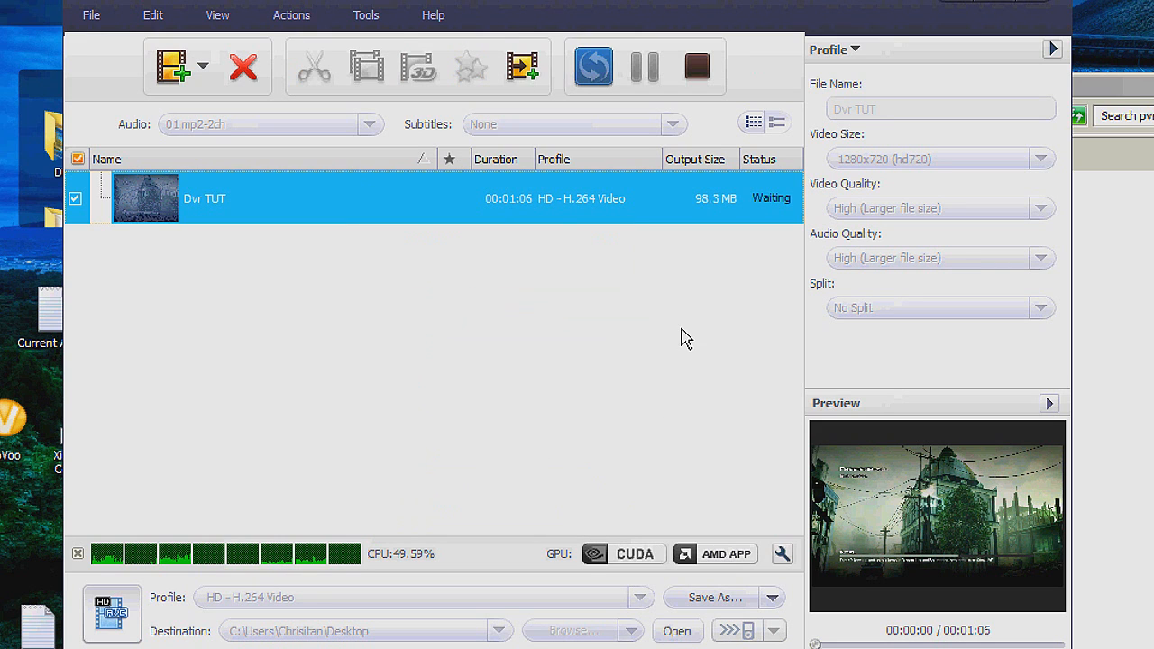
pyautogui.click(593, 65)
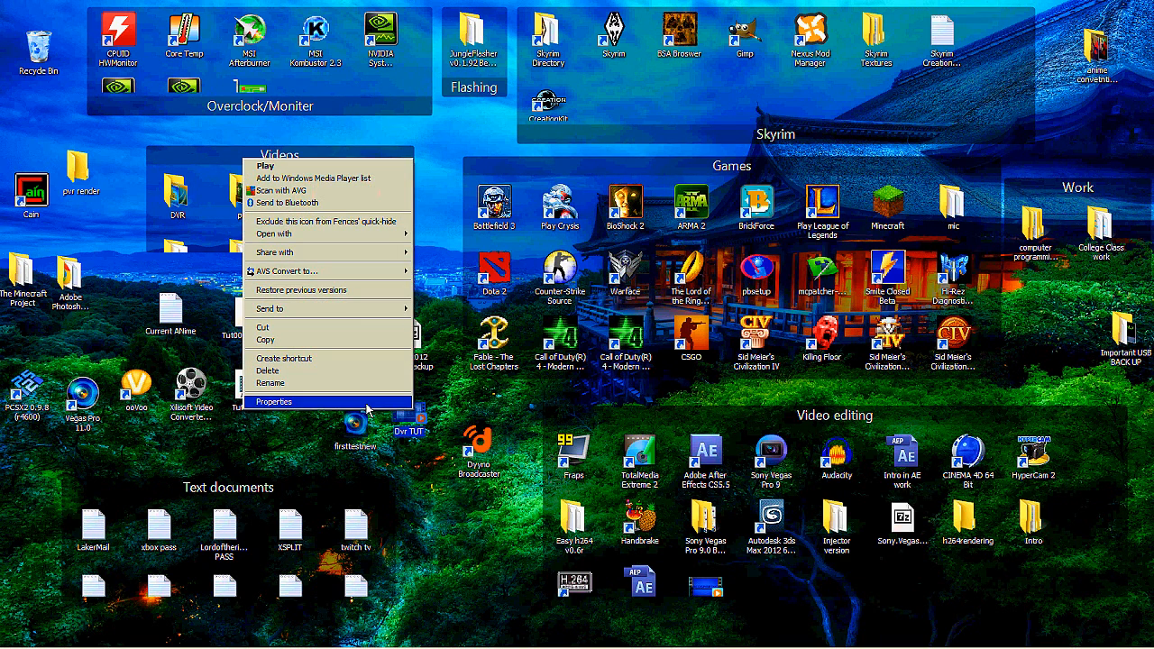
# Check Dvr TUT's properties show a 104 MB MP4, then launch Vegas Pro 11.0.
pyautogui.click(274, 401)
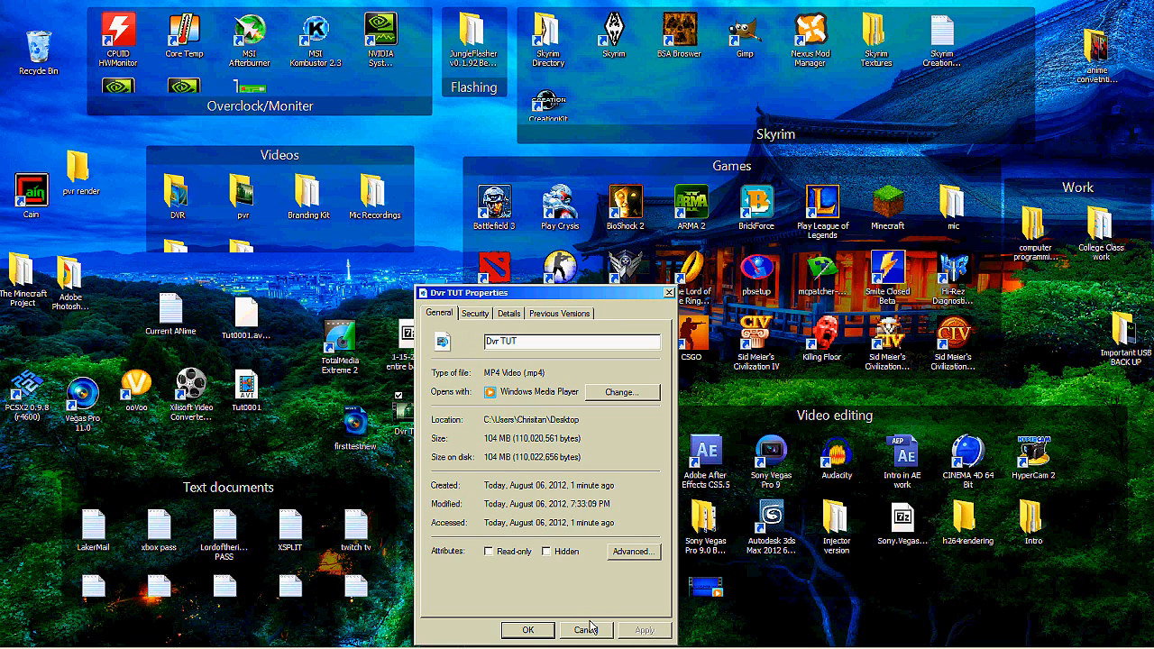
pyautogui.click(586, 629)
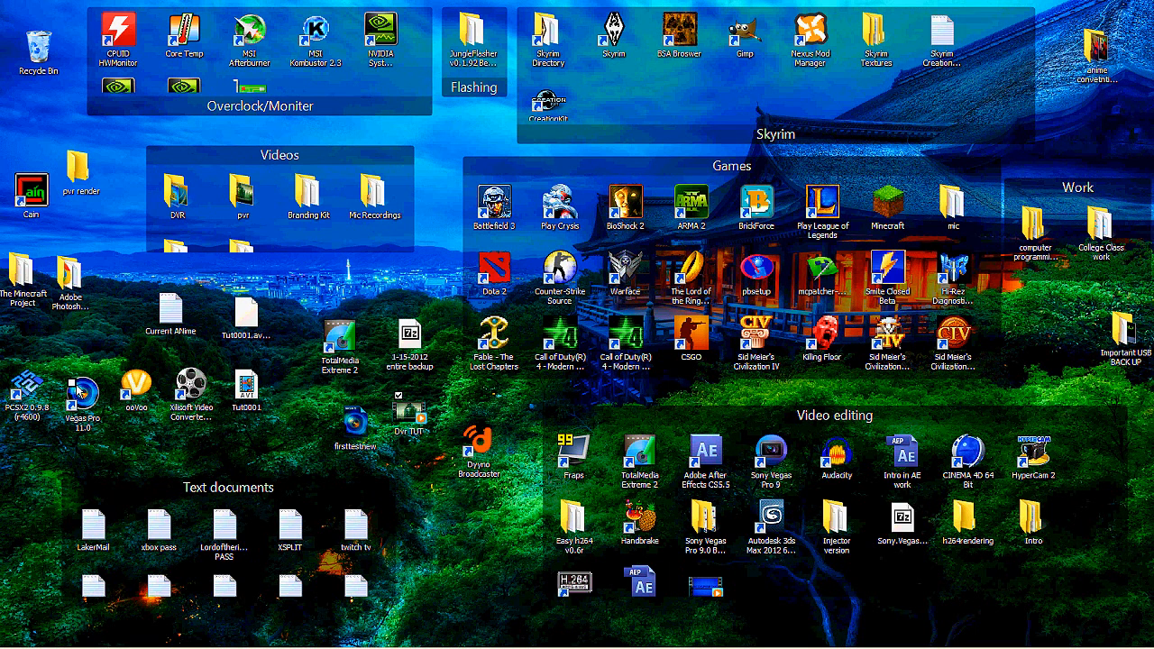
pyautogui.doubleClick(83, 397)
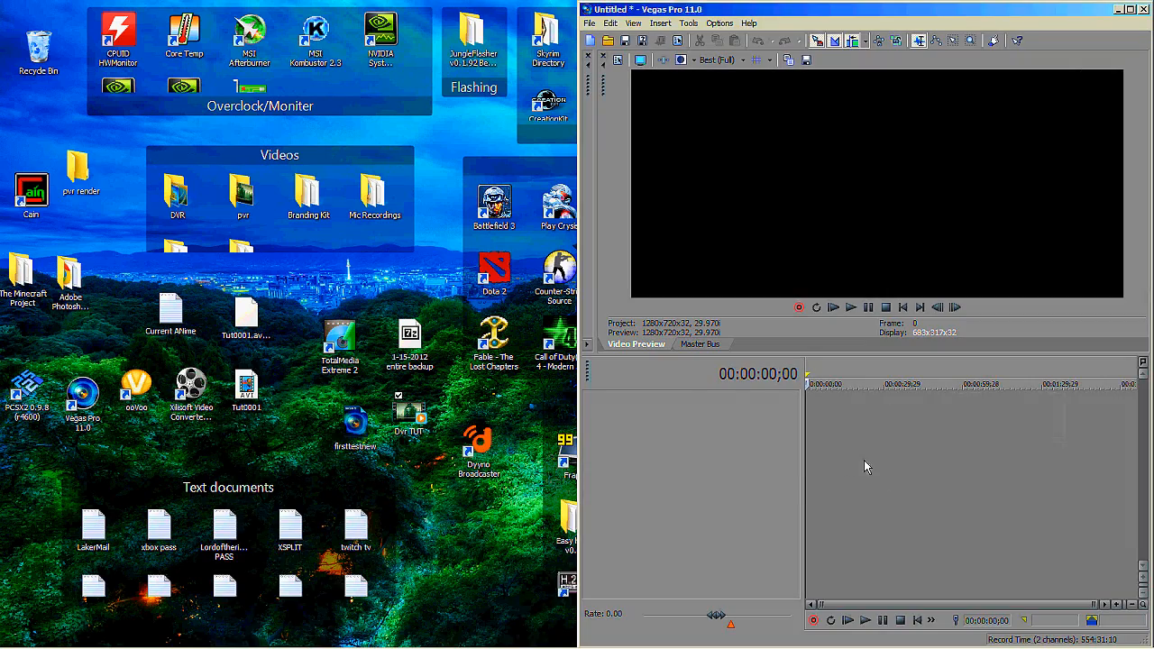
# Maximize Vegas, play the Dvr TUT clip, and close without saving.
pyautogui.click(1130, 9)
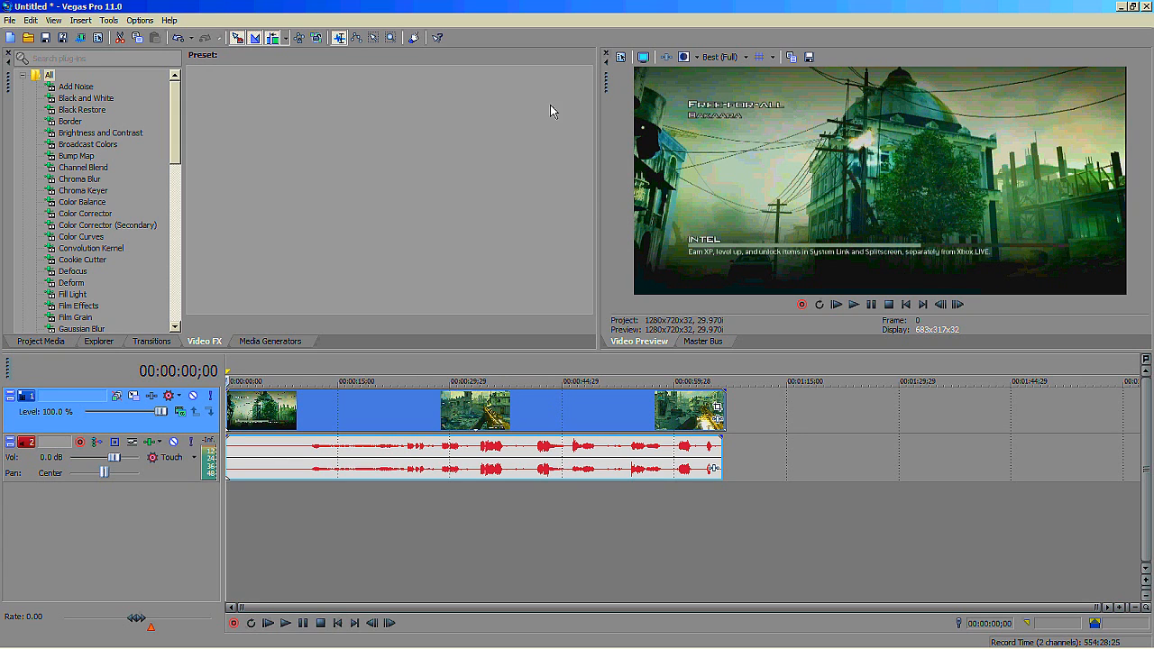
pyautogui.click(475, 380)
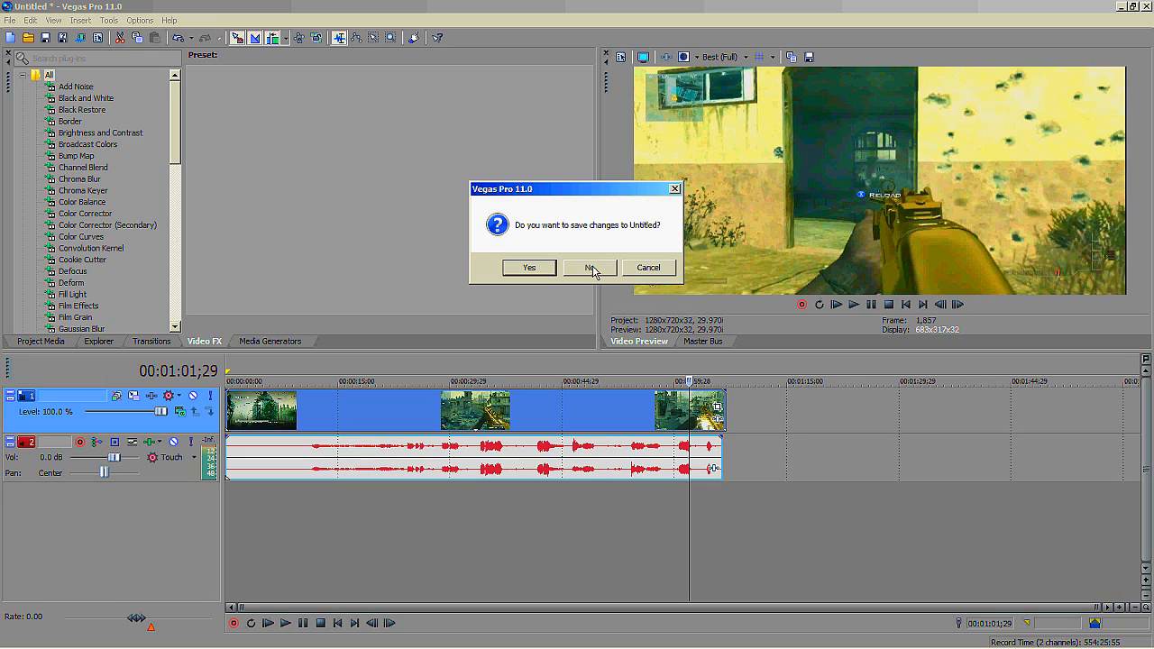
pyautogui.click(588, 267)
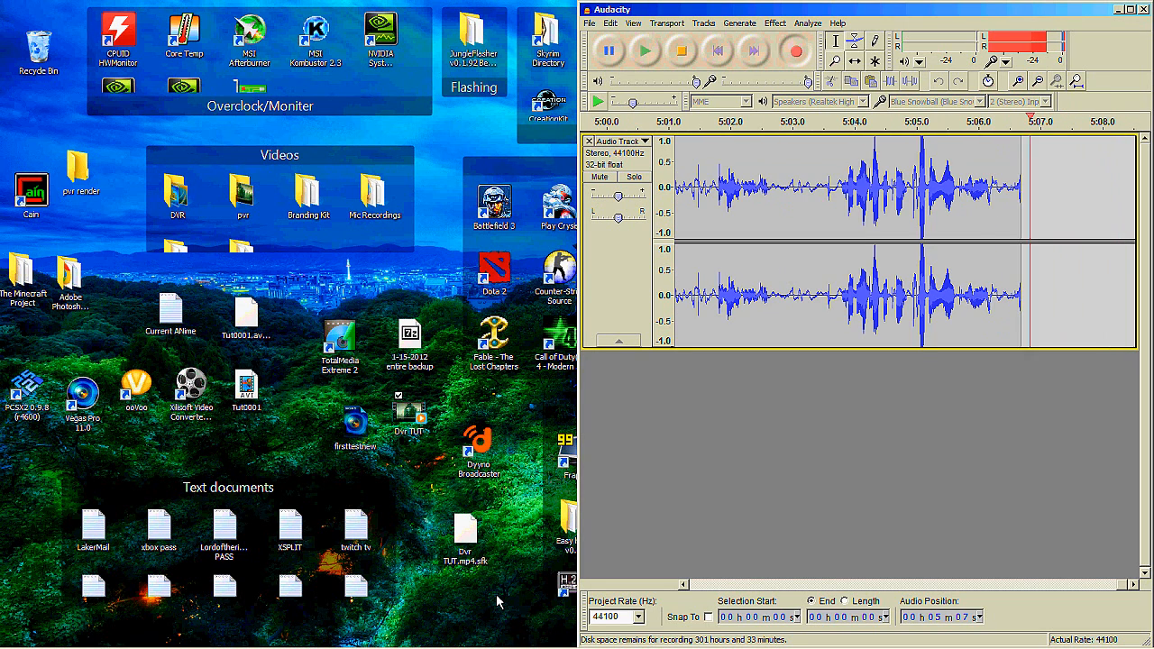
# Stop Audacity's stereo track playback at about 5:09.
pyautogui.click(679, 51)
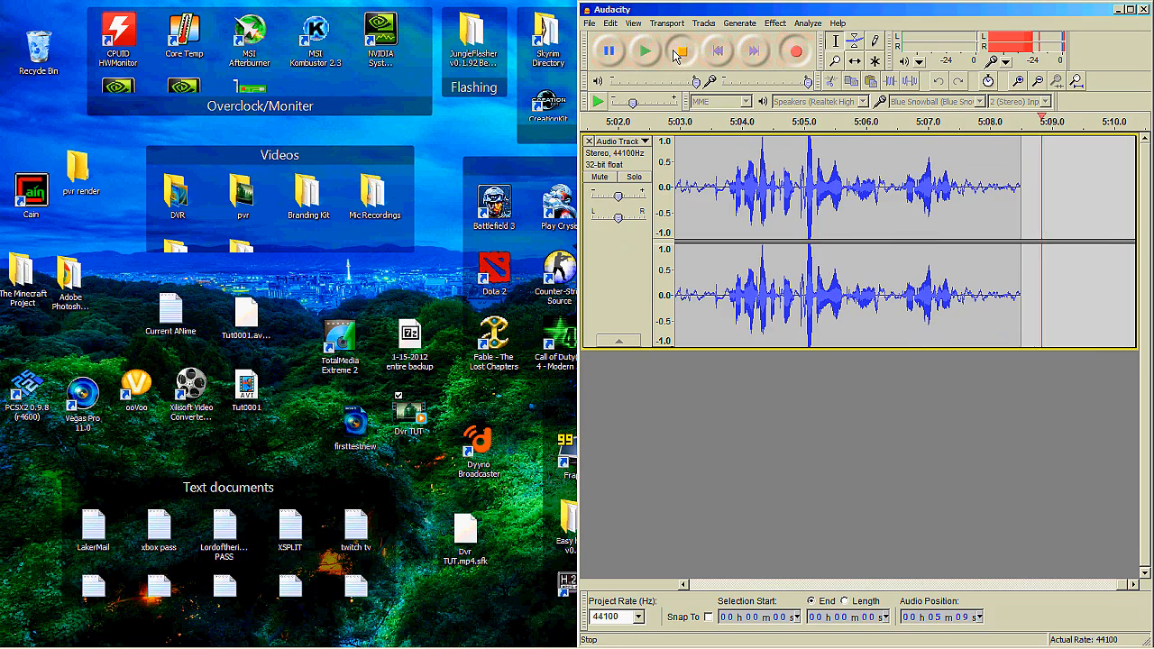